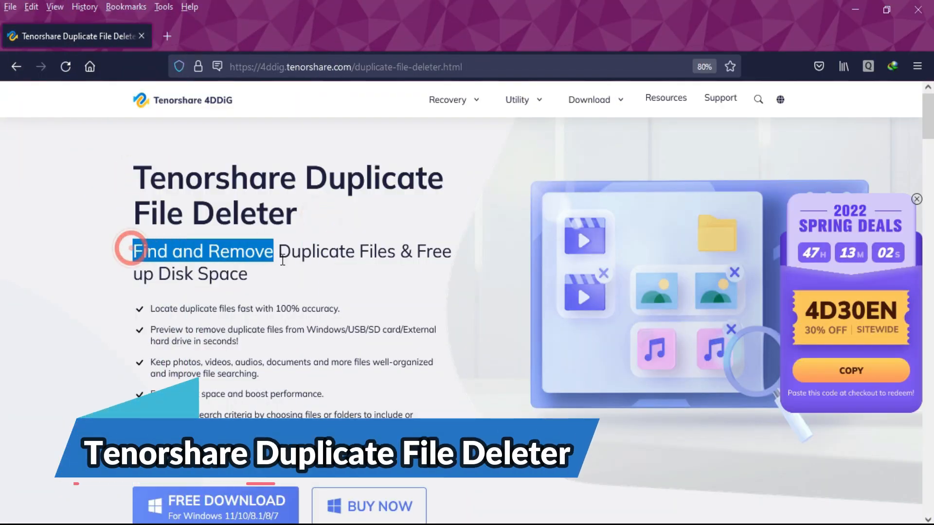
Step: Accept the license agreement to install the app, then close its window to the desktop
scroll(down, 3)
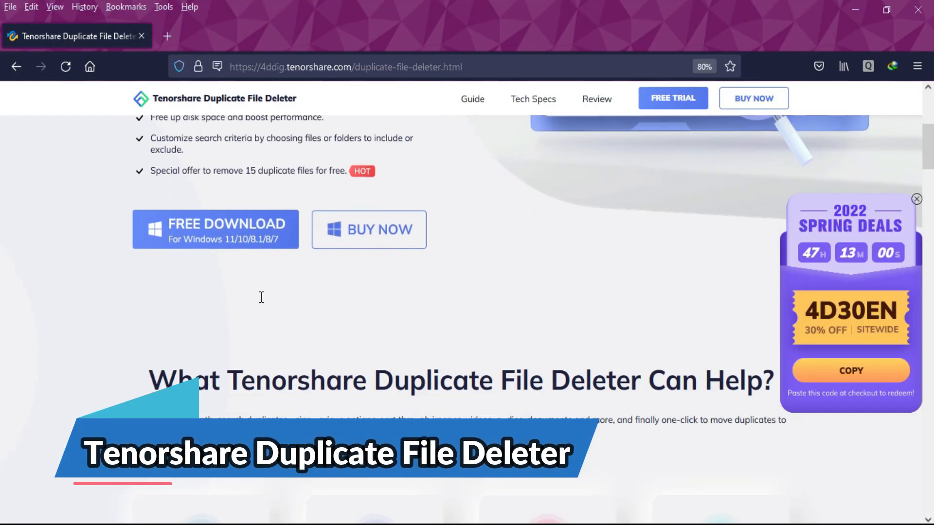
scroll(down, 3)
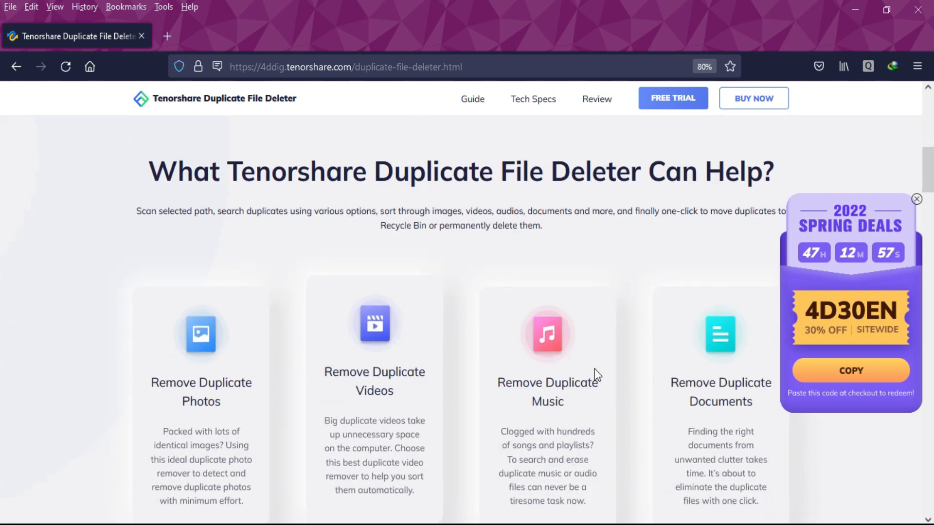
scroll(down, 3)
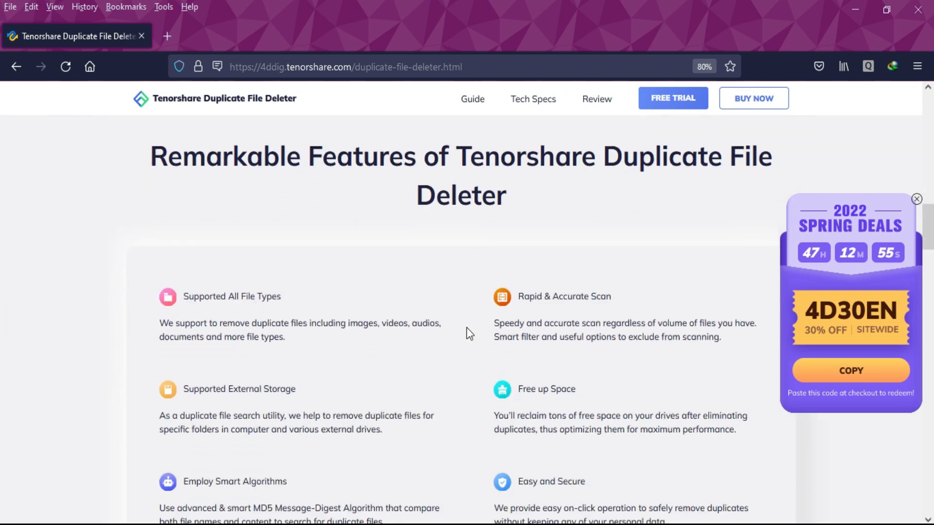
scroll(down, 3)
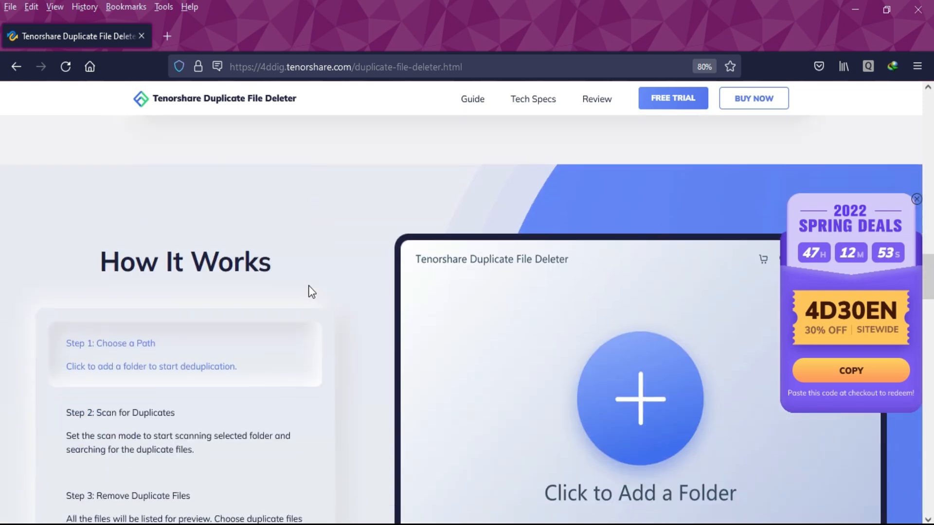
scroll(down, 3)
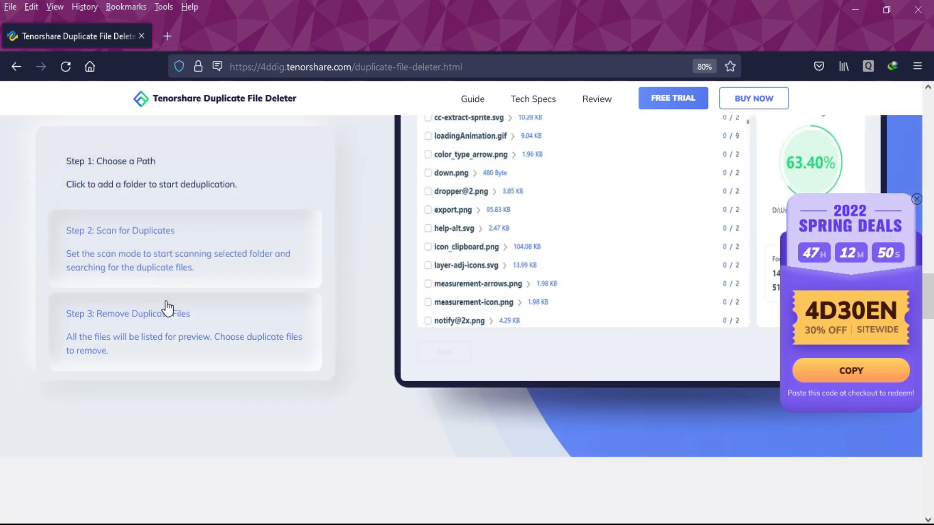
scroll(up, 3)
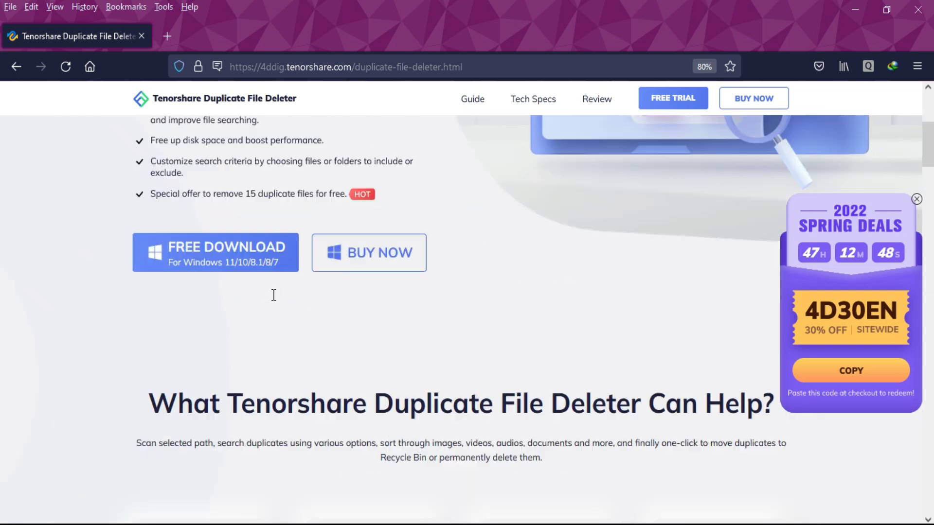
scroll(up, 3)
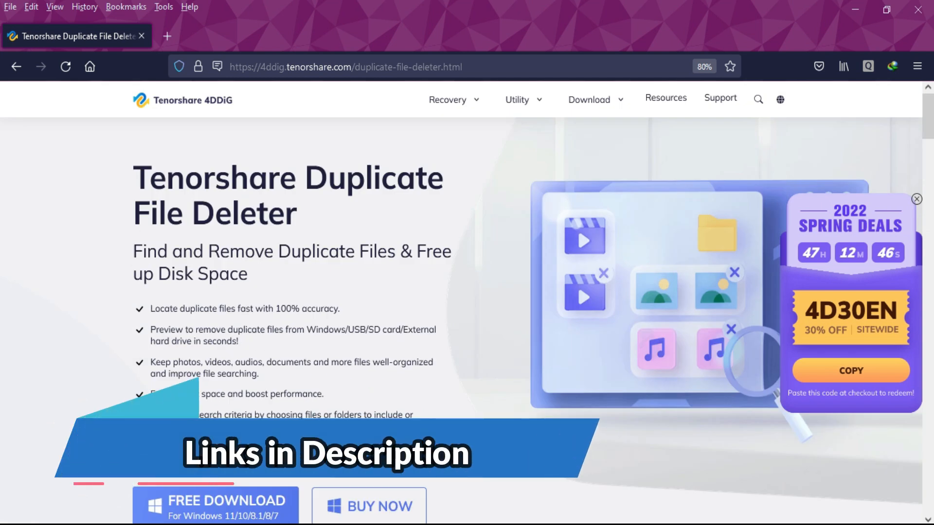
mouse_move(408, 278)
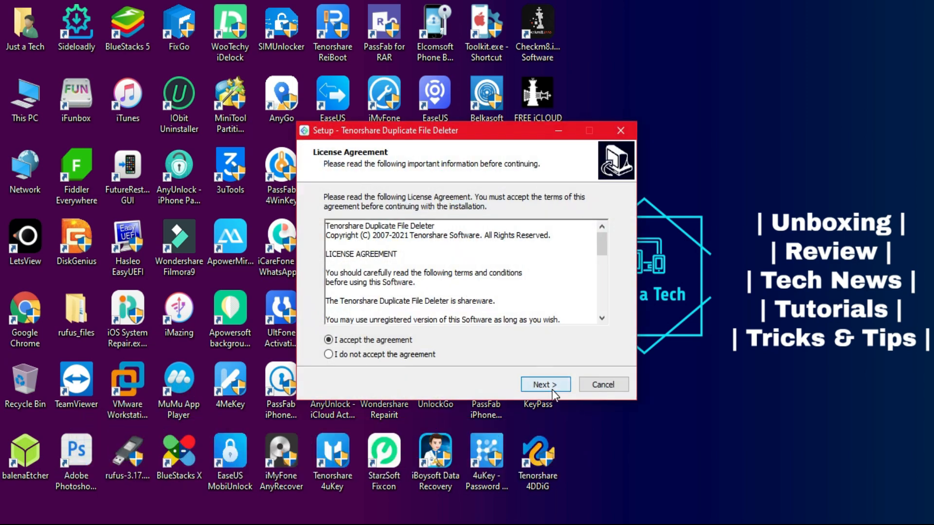
click(545, 384)
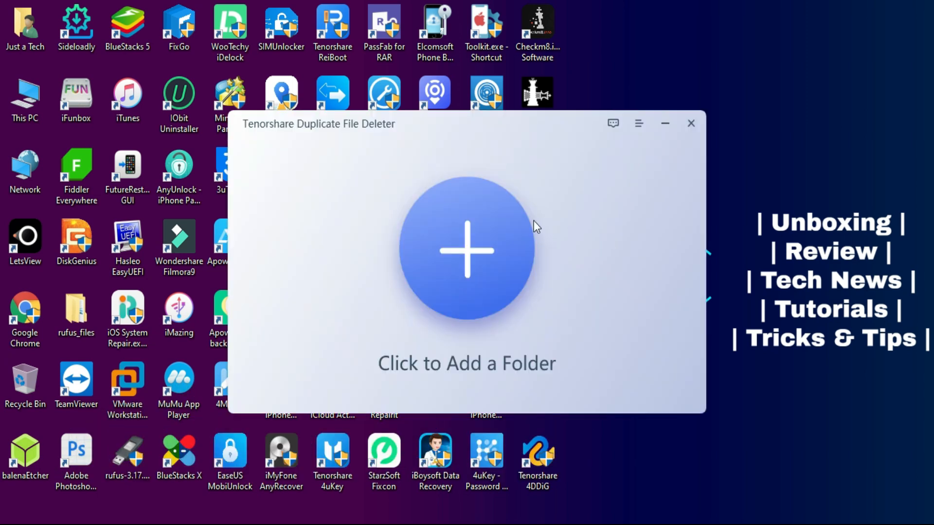
mouse_move(638, 370)
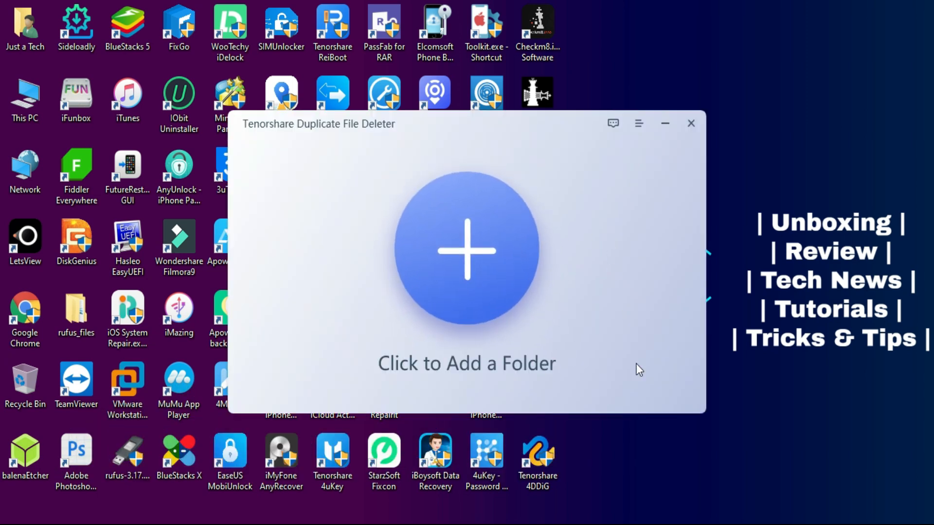
click(691, 124)
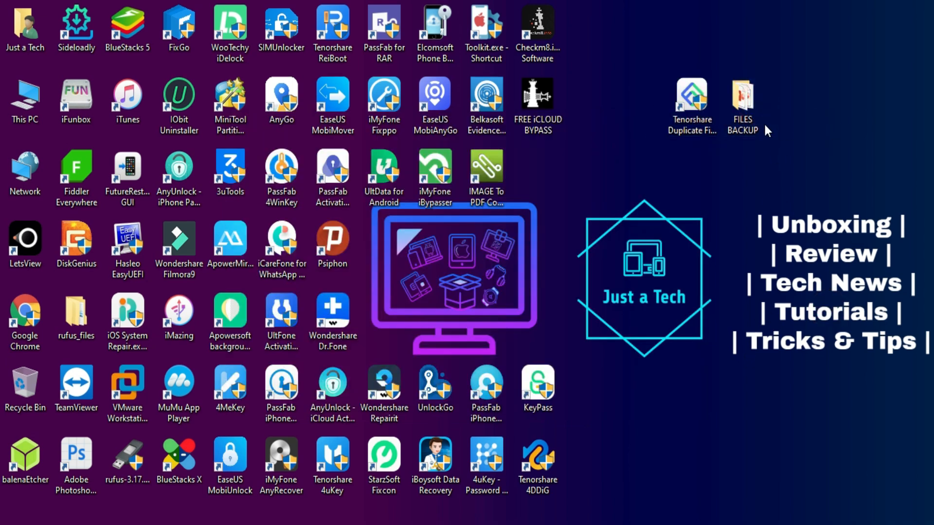
Step: View the details of Firewall.pptx in the FILES BACKUP folder (1.36 MB)
double_click(741, 99)
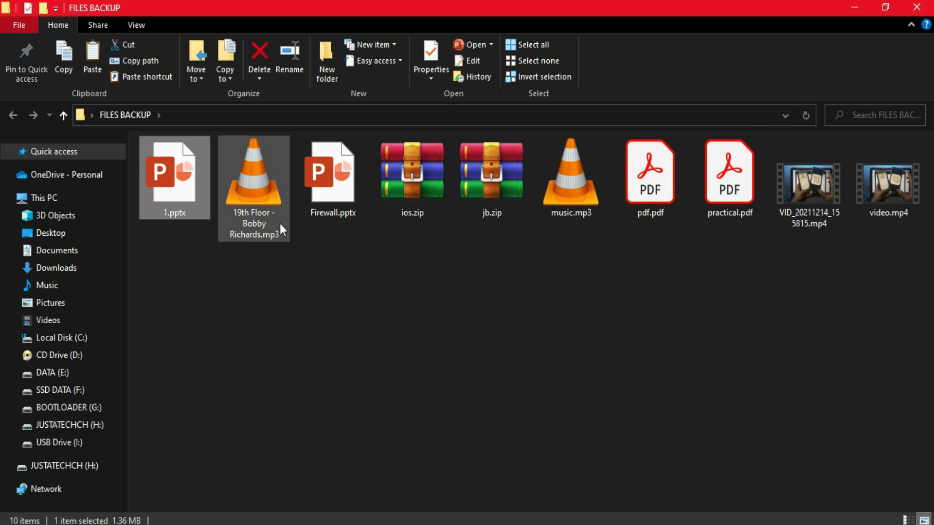
click(570, 173)
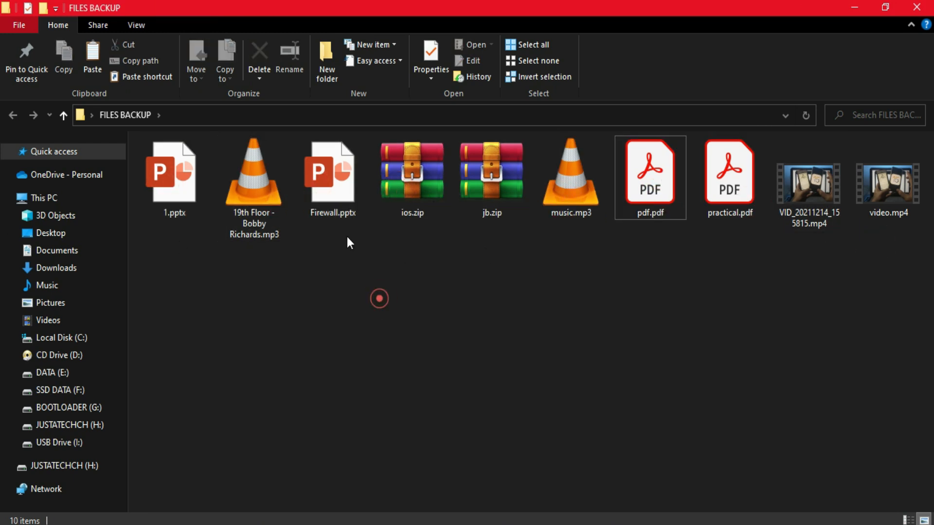
double_click(332, 169)
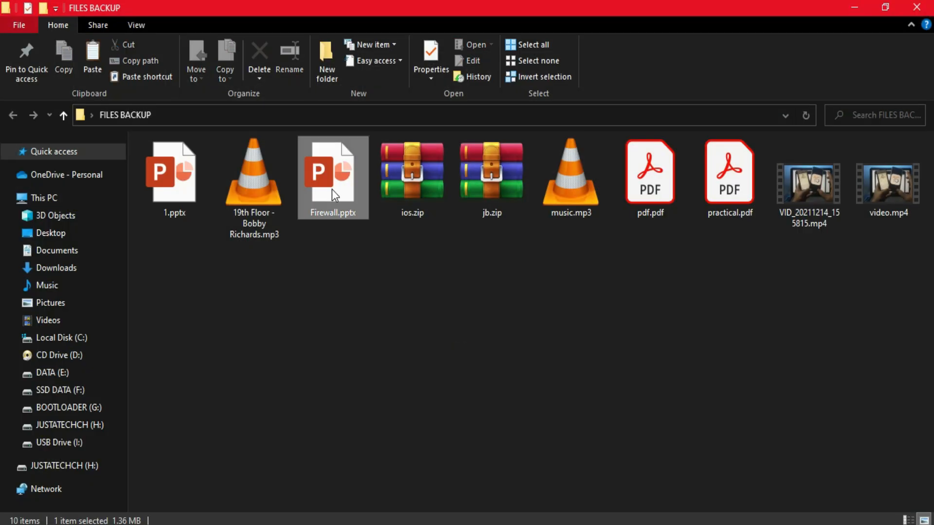
click(430, 61)
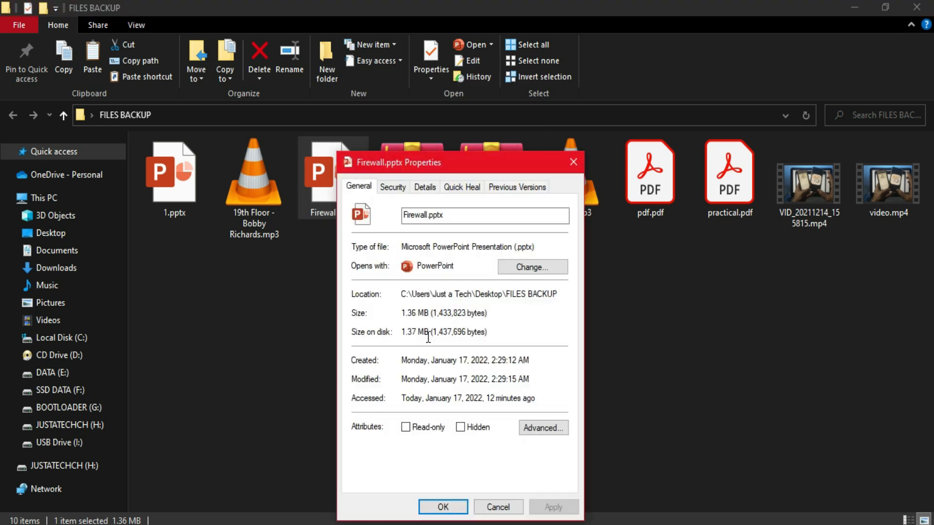
click(442, 507)
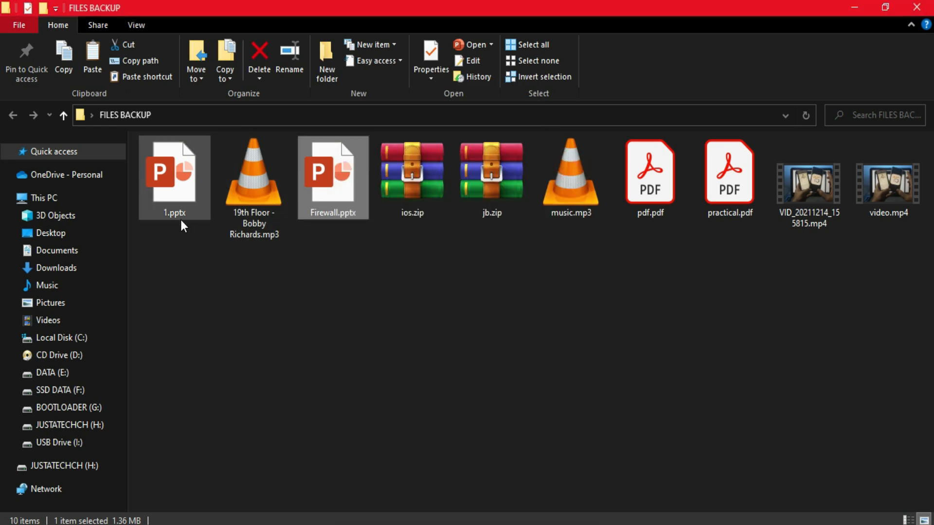
Step: View the details of 1.pptx (also 1.36 MB), then return to Duplicate File Deleter
click(431, 53)
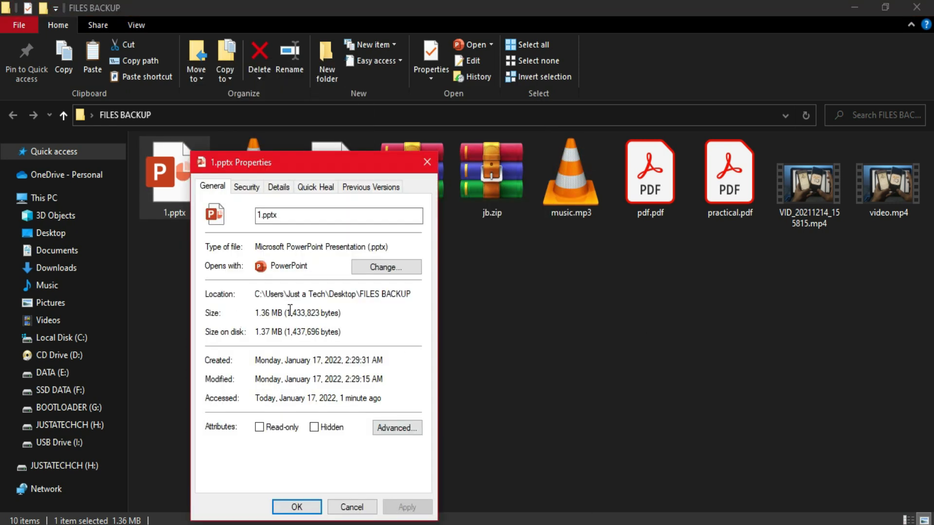
right_click(245, 188)
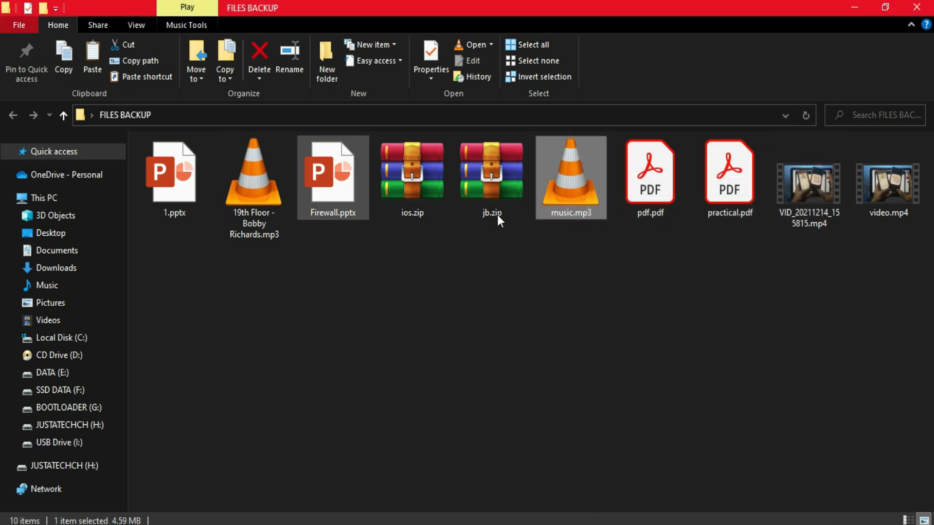
click(411, 173)
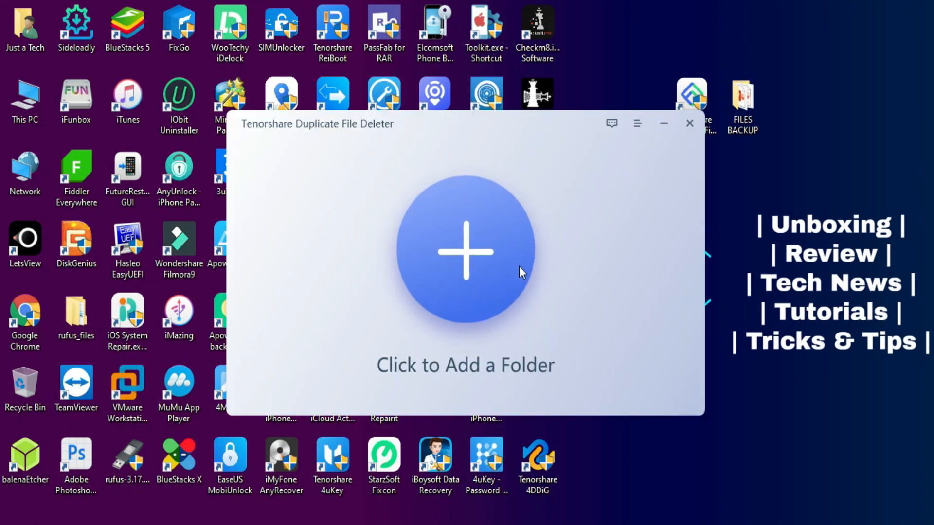
Step: Add Desktop > FILES BACKUP as a scan location via the folder browser
click(466, 252)
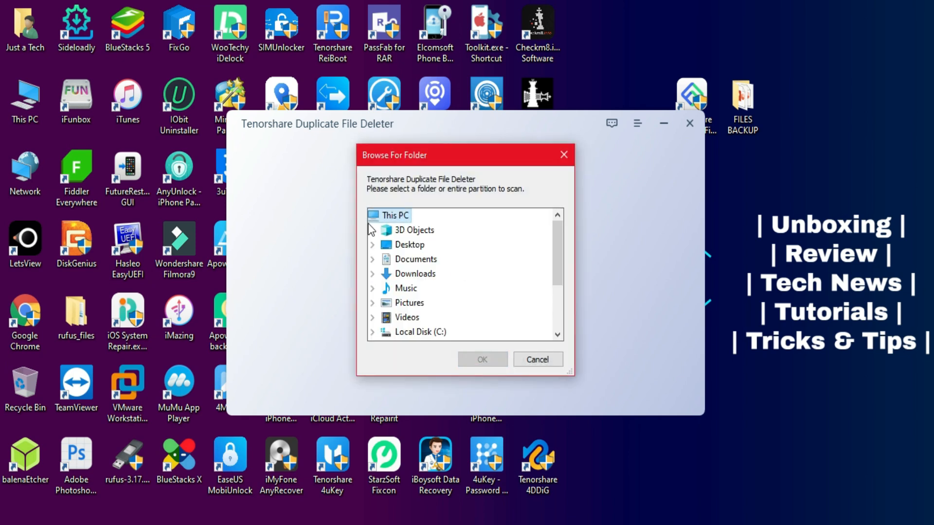
scroll(down, 3)
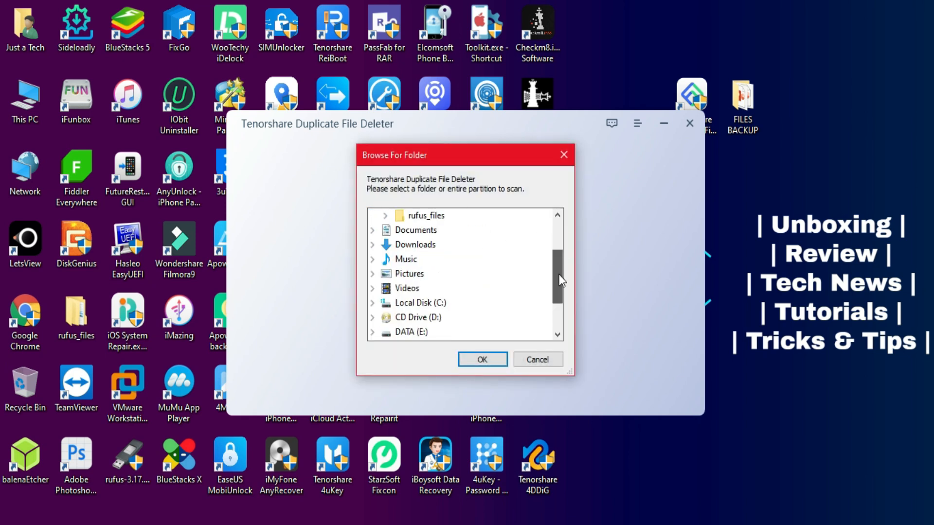
click(372, 332)
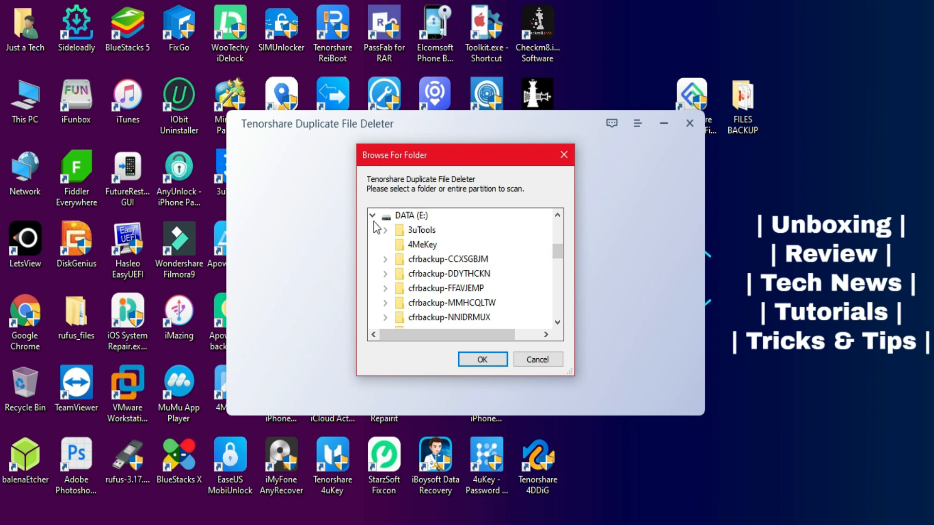
click(372, 215)
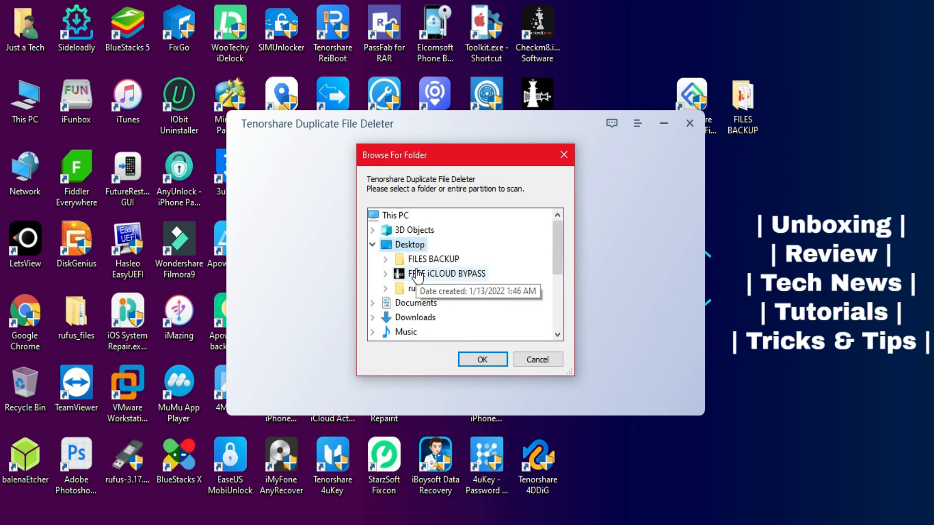
click(434, 259)
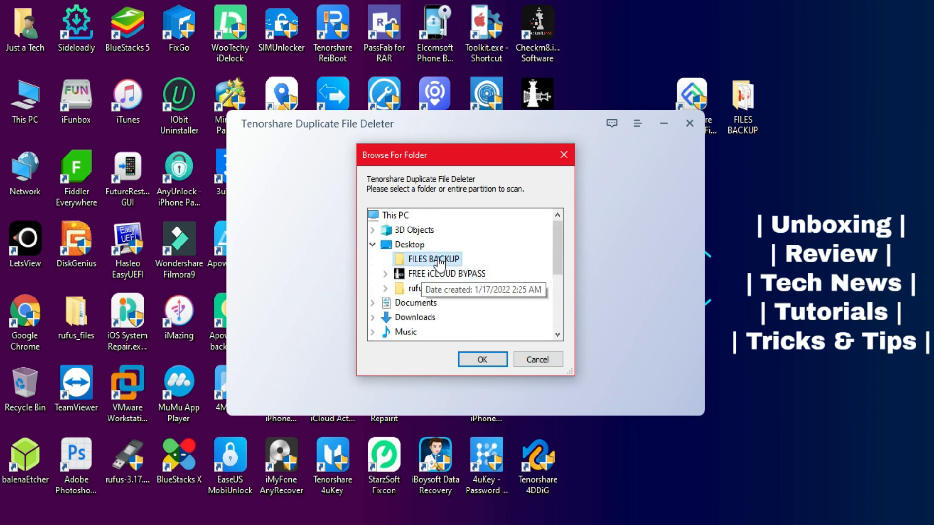
click(481, 359)
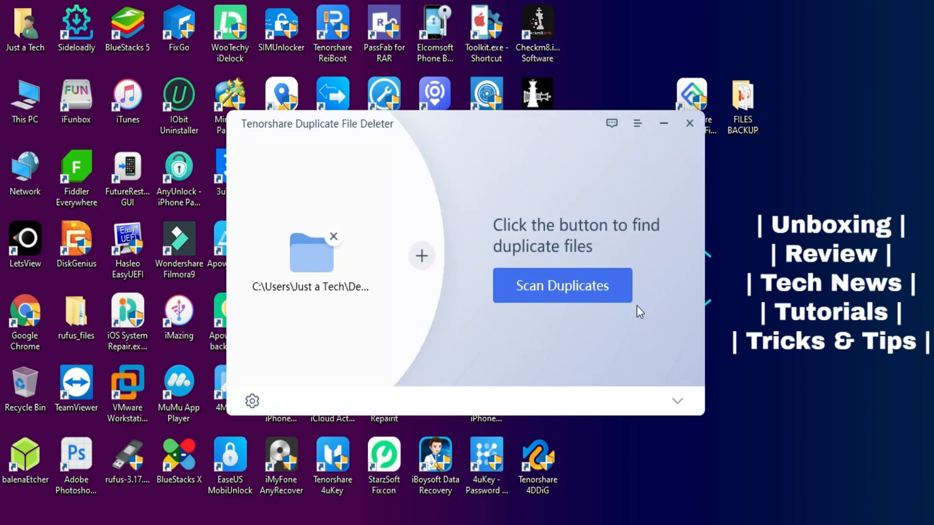
Step: Remove the extra F:\ drive and second user folder, leaving only FILES BACKUP
click(421, 256)
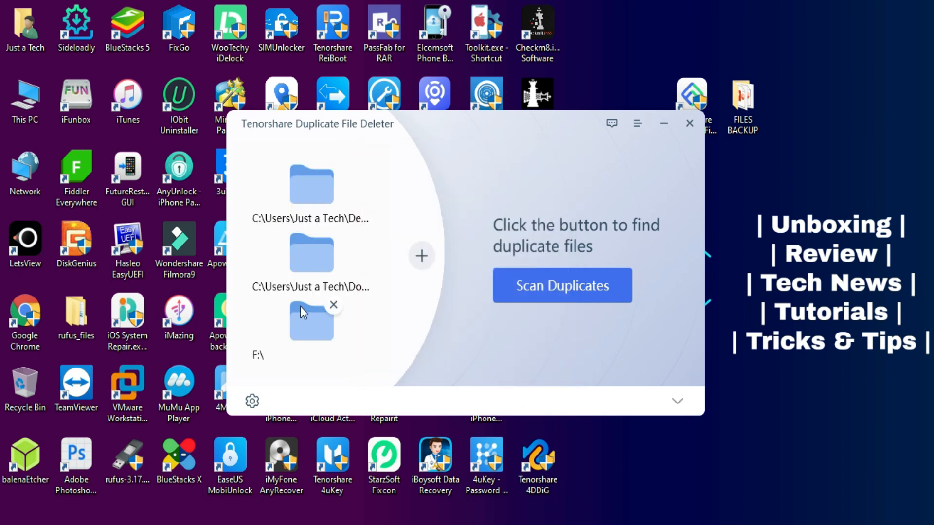
click(334, 304)
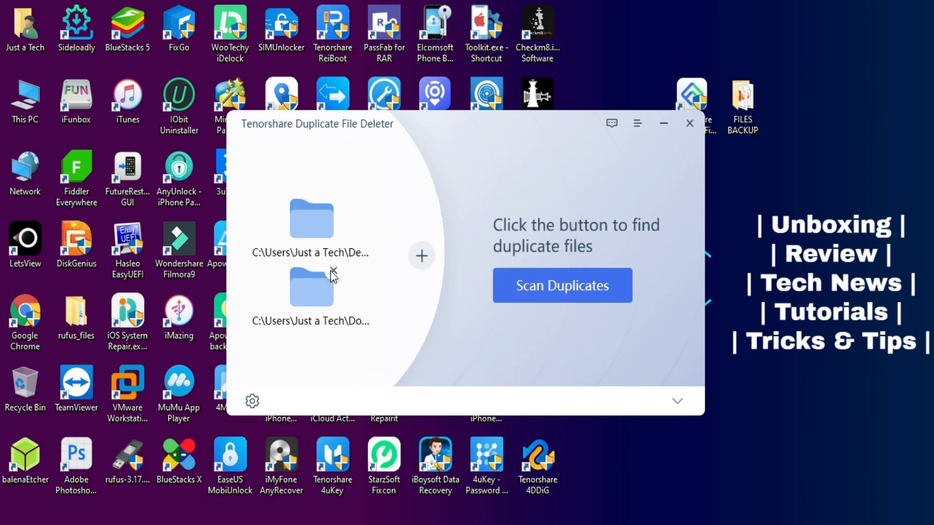
click(421, 256)
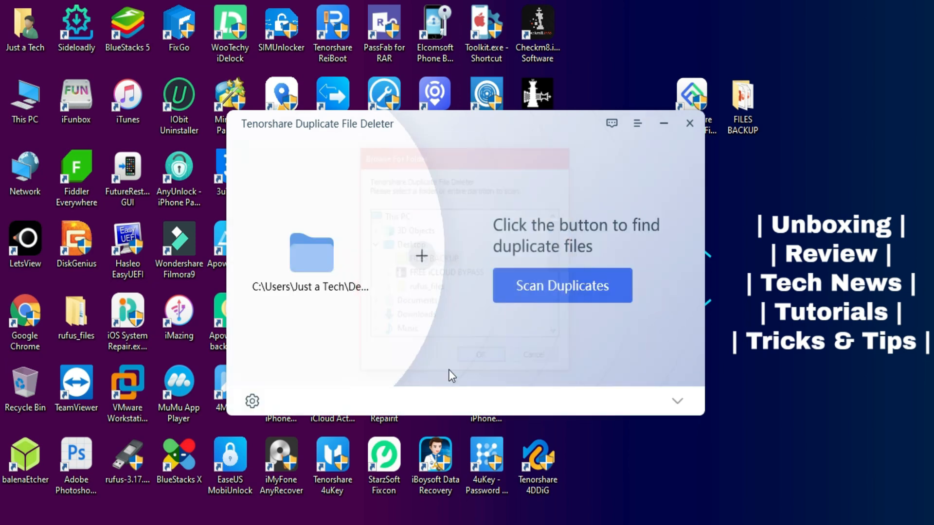
click(677, 401)
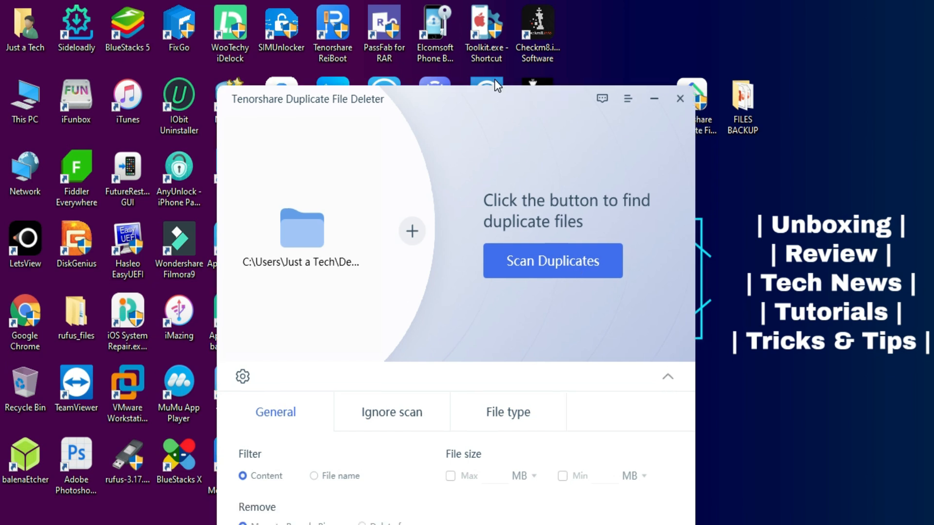
click(372, 353)
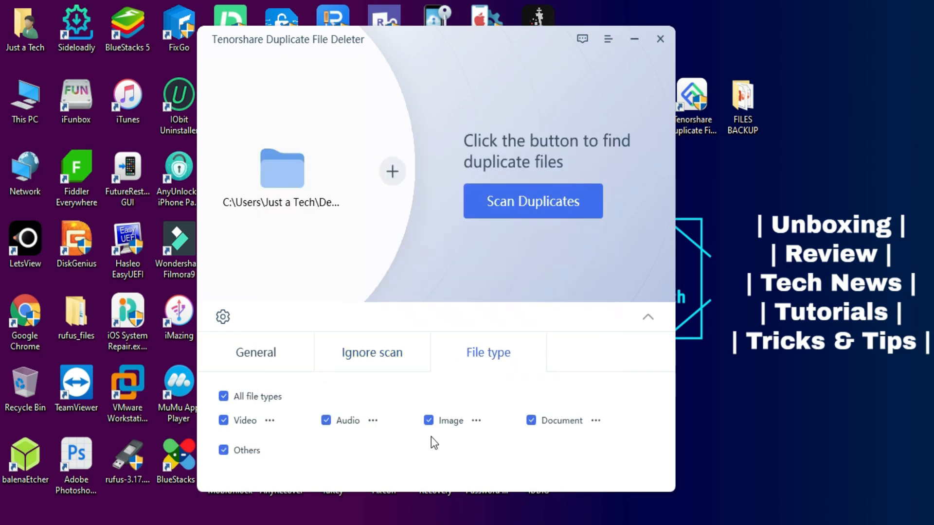
click(256, 352)
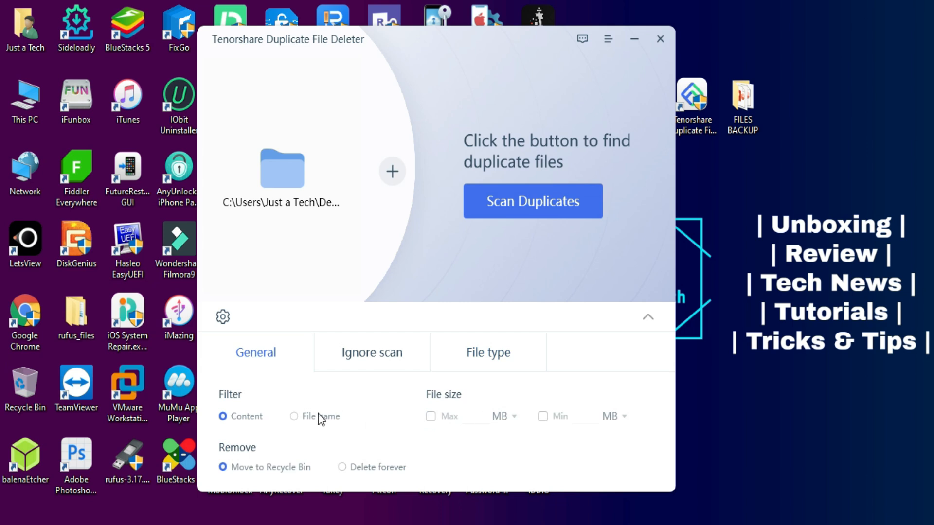
click(293, 416)
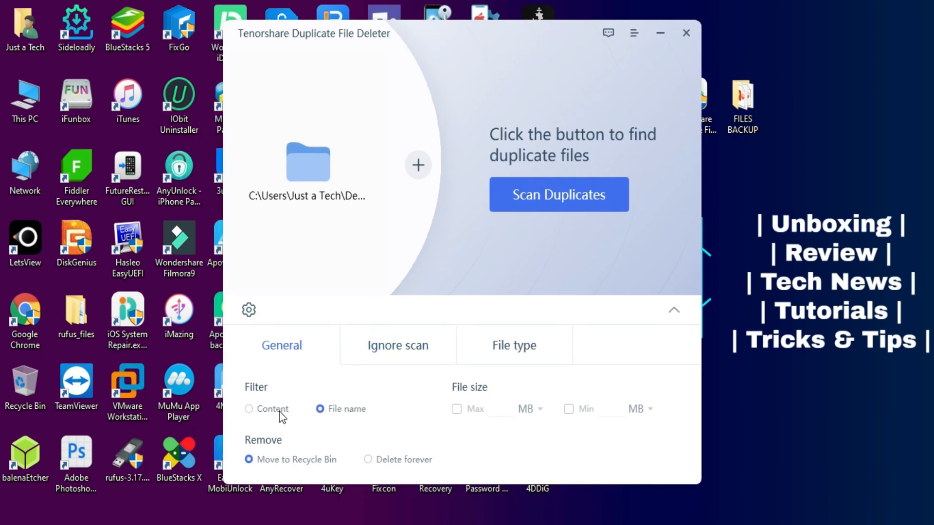
click(673, 310)
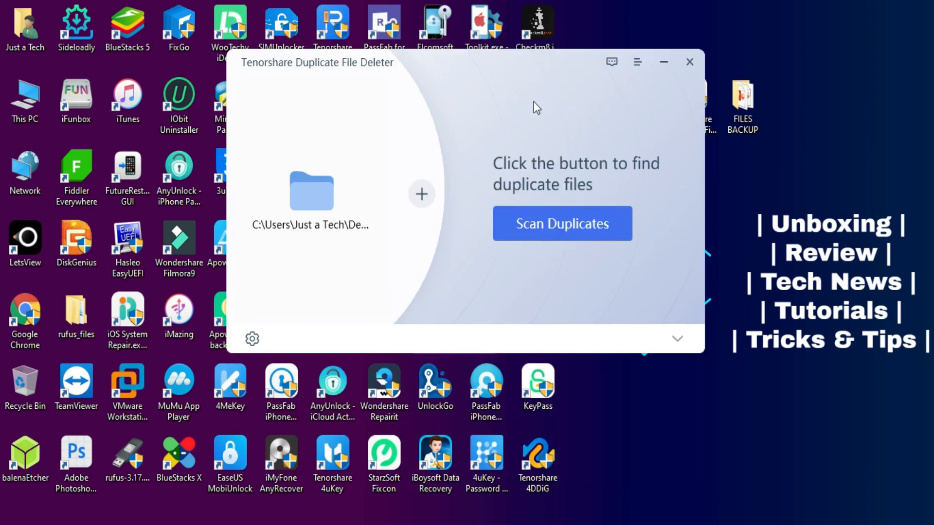
Step: Scan FILES BACKUP, decline the selection prompt, and expand all five duplicate groups
click(562, 224)
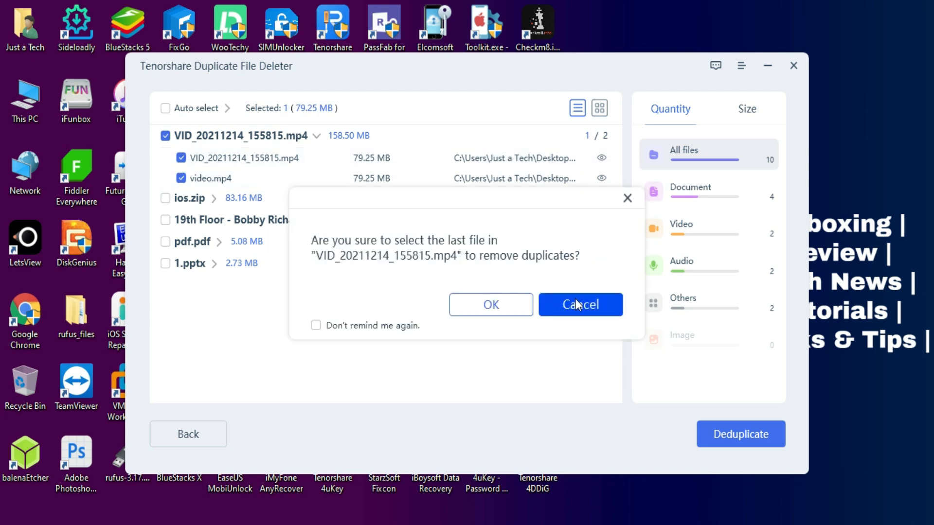
click(579, 305)
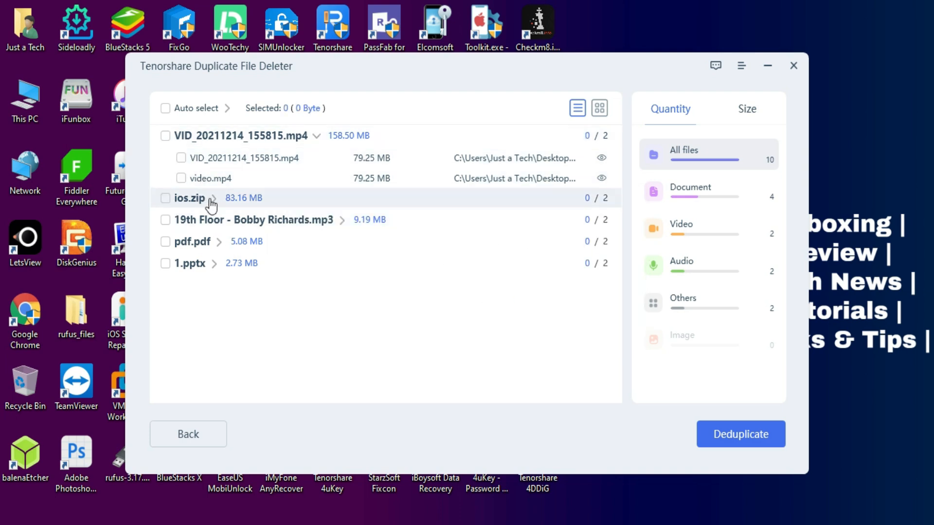
click(212, 198)
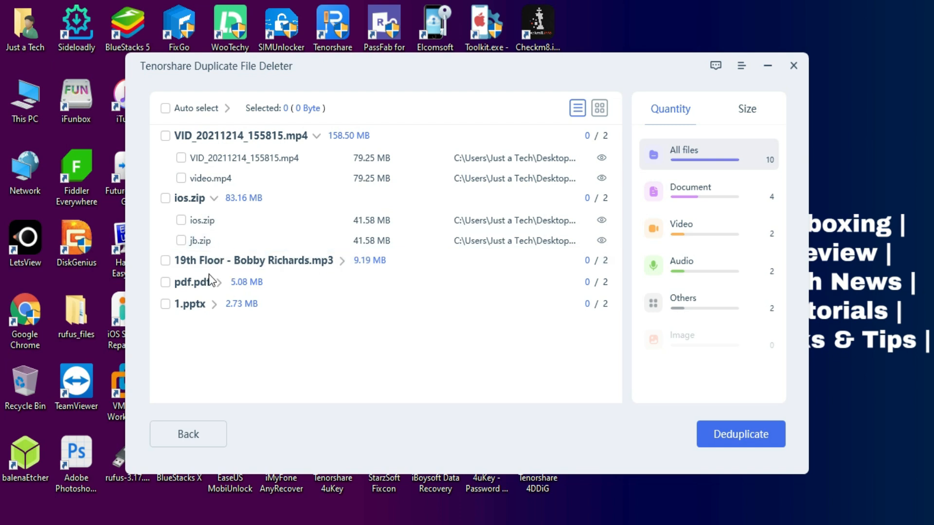
click(208, 304)
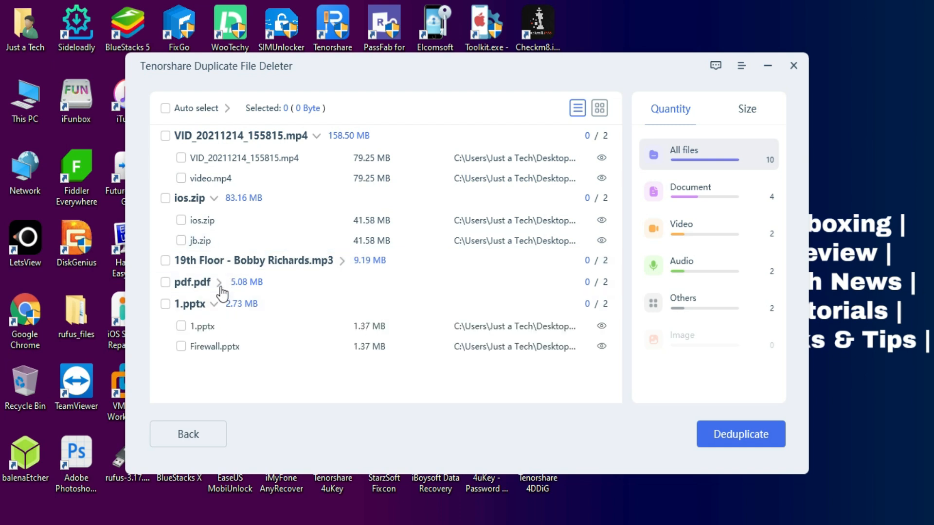
click(342, 261)
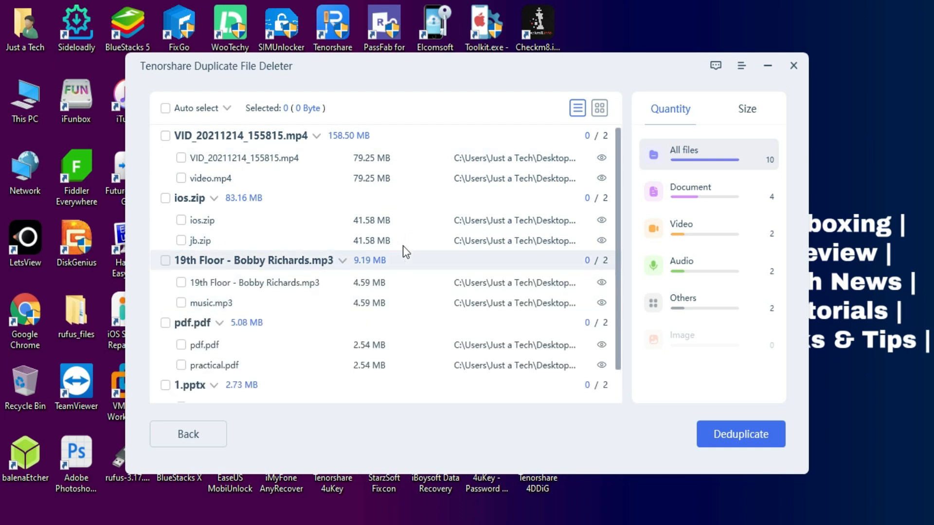
mouse_move(703, 233)
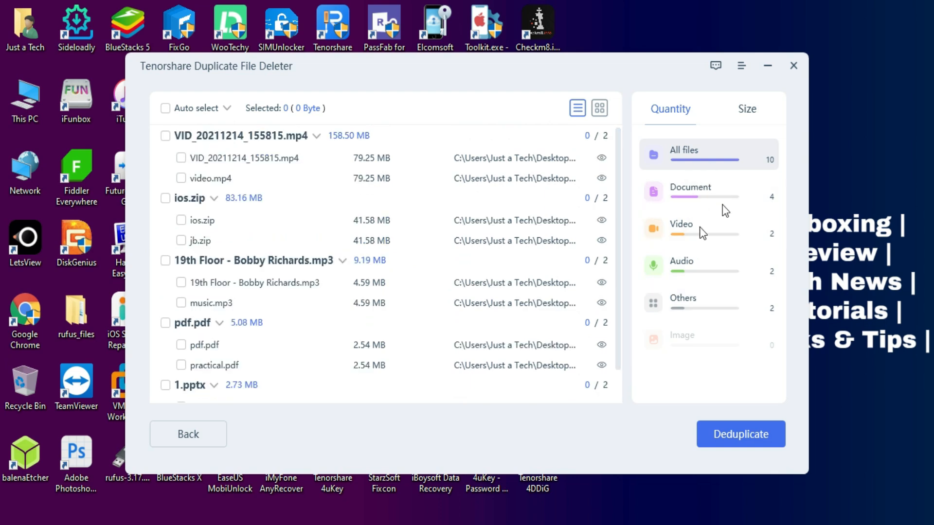
Step: Show duplicate totals by size, then toggle Auto select on and off so nothing is marked
click(746, 109)
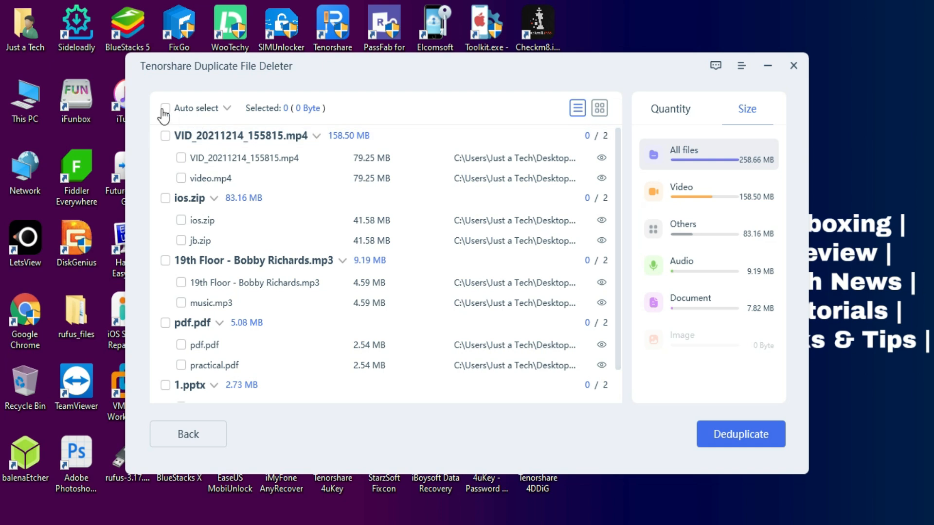
click(165, 108)
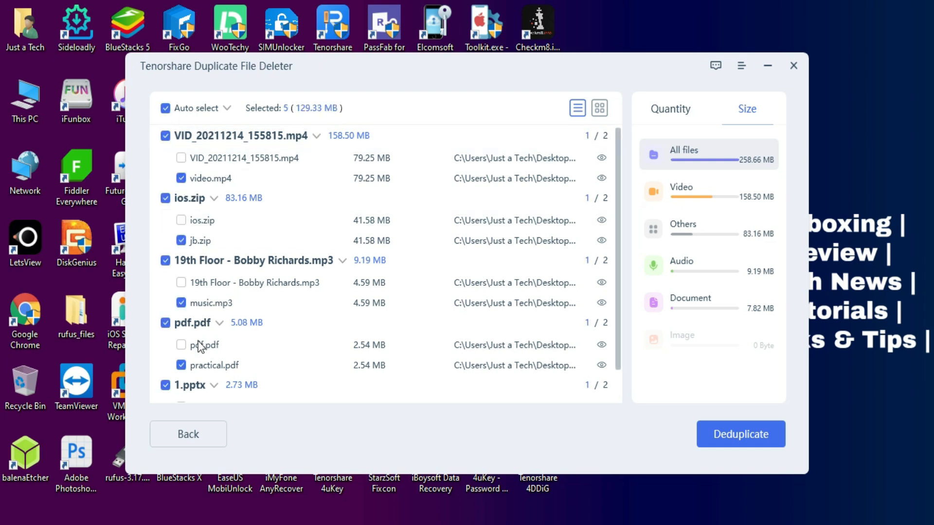
click(165, 108)
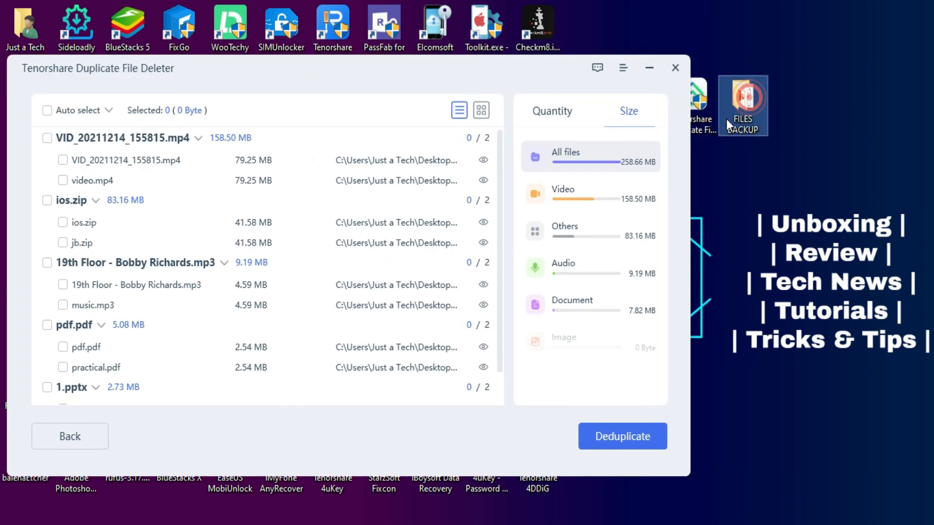
Step: Show the FILES BACKUP folder and clear the automatically marked duplicates
double_click(742, 105)
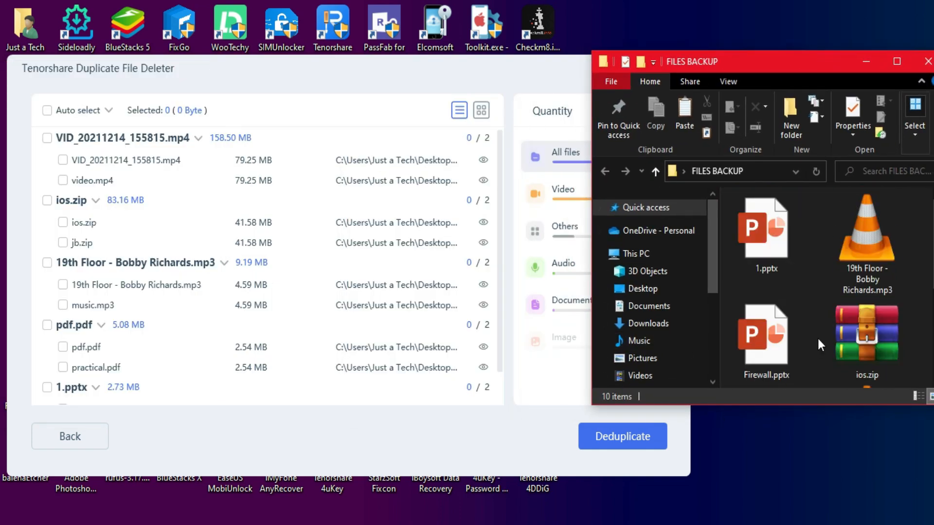
click(47, 110)
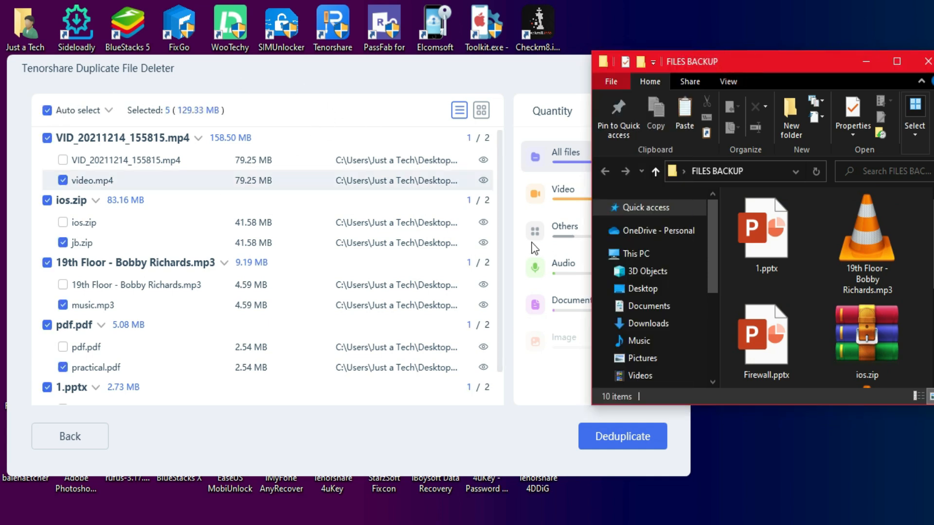
click(47, 110)
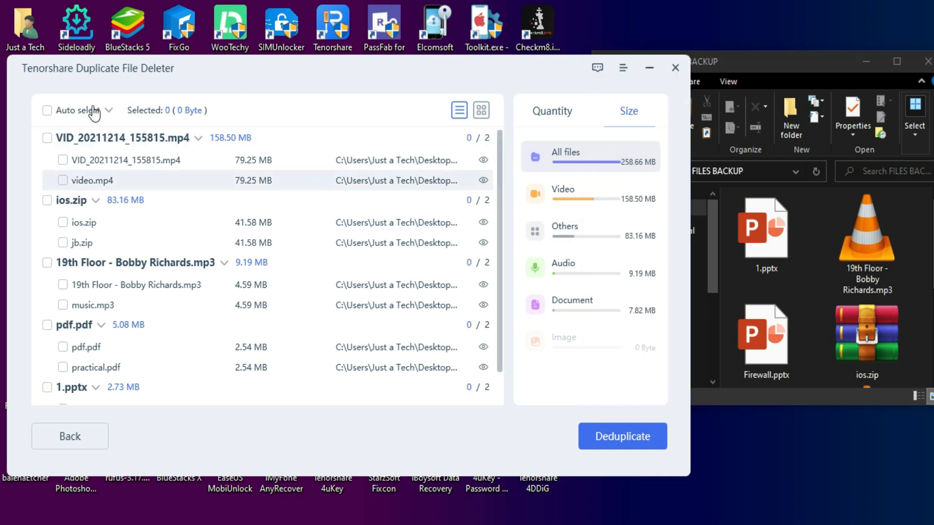
mouse_move(92, 310)
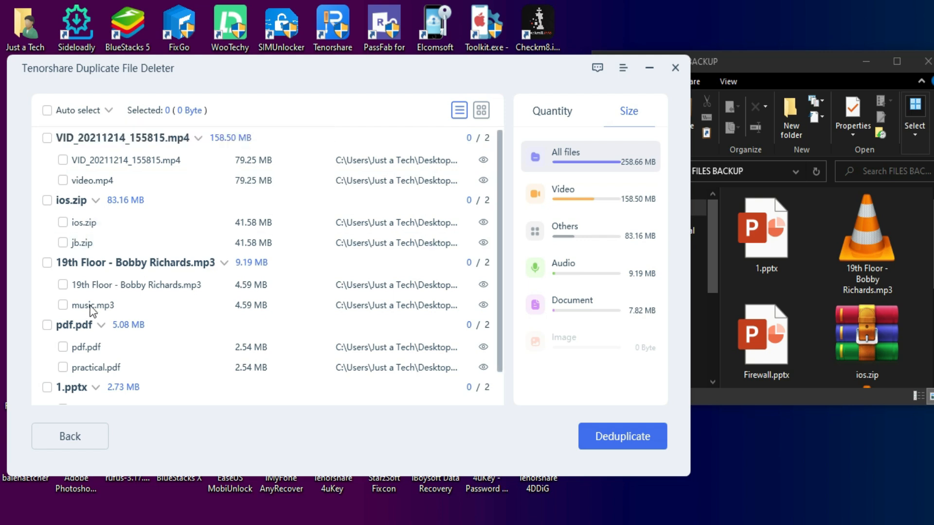
scroll(down, 3)
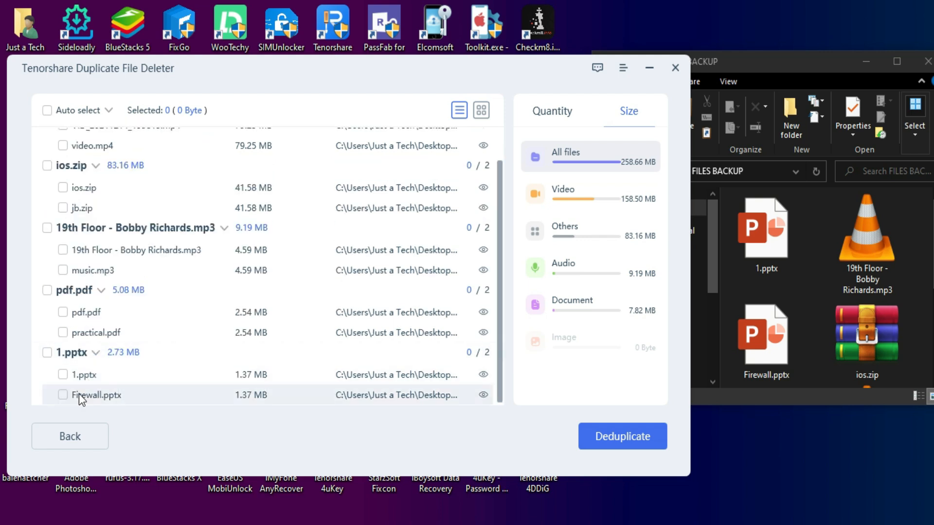
Step: Deduplicate only 1.pptx, confirming its move to the Recycle Bin (1.37 MB freed)
click(62, 374)
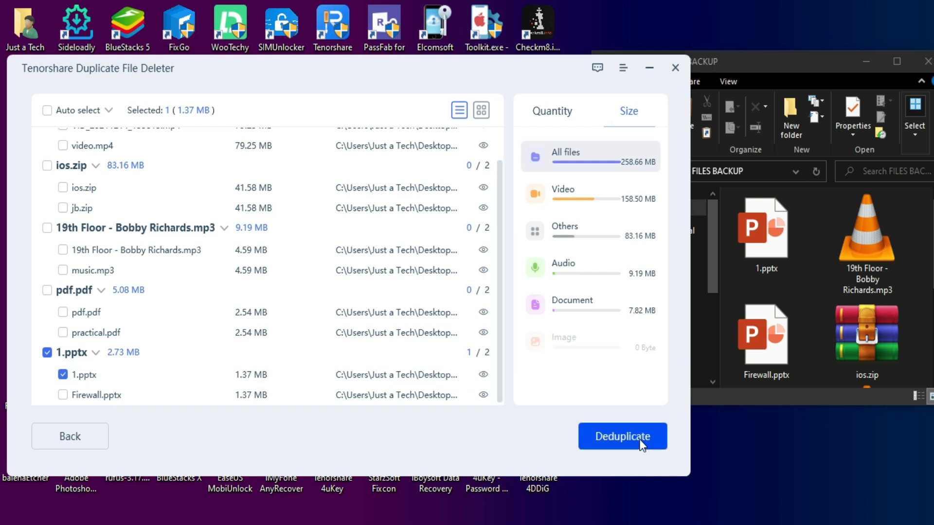
click(622, 436)
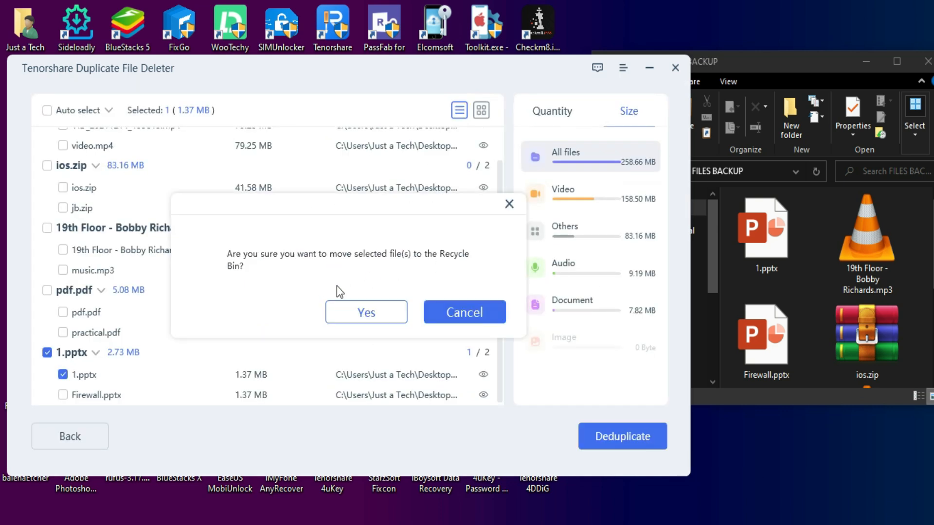
click(365, 313)
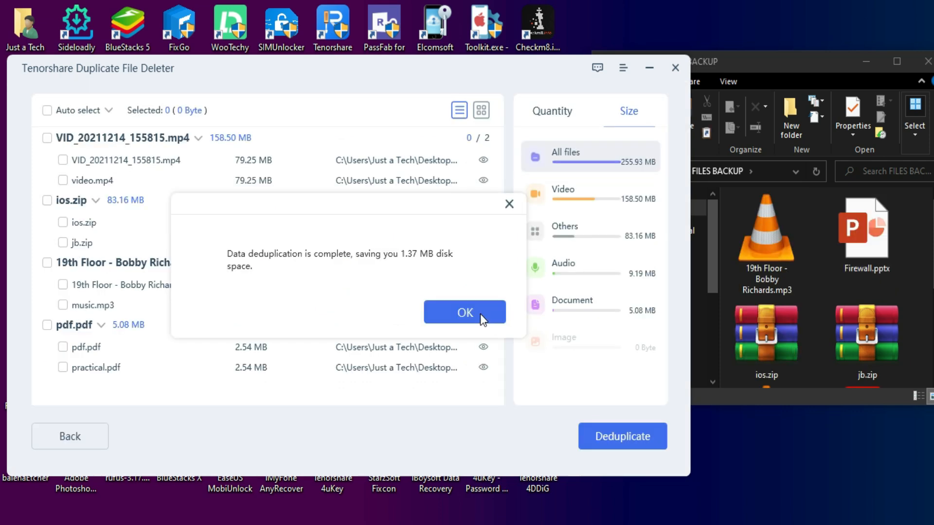
click(465, 312)
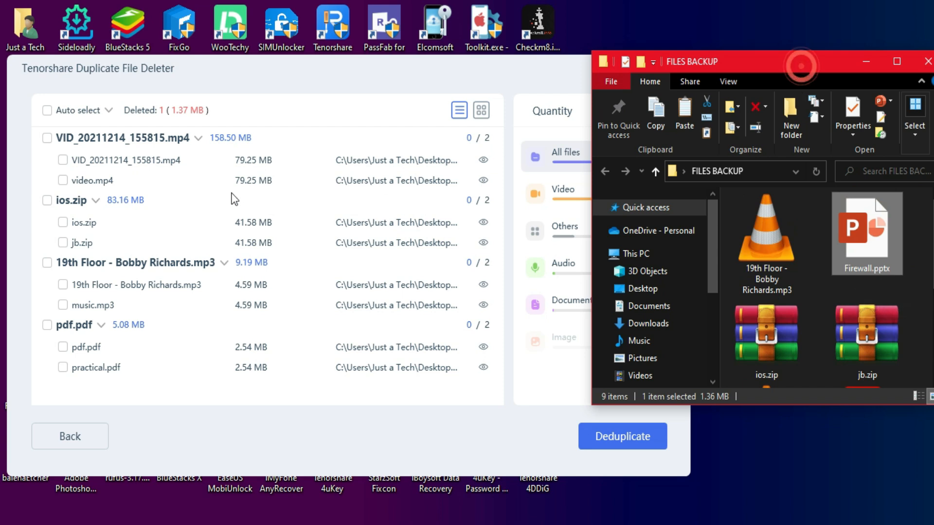
Step: Auto-select and deduplicate the four remaining copies, then check the Recycle Bin
click(47, 110)
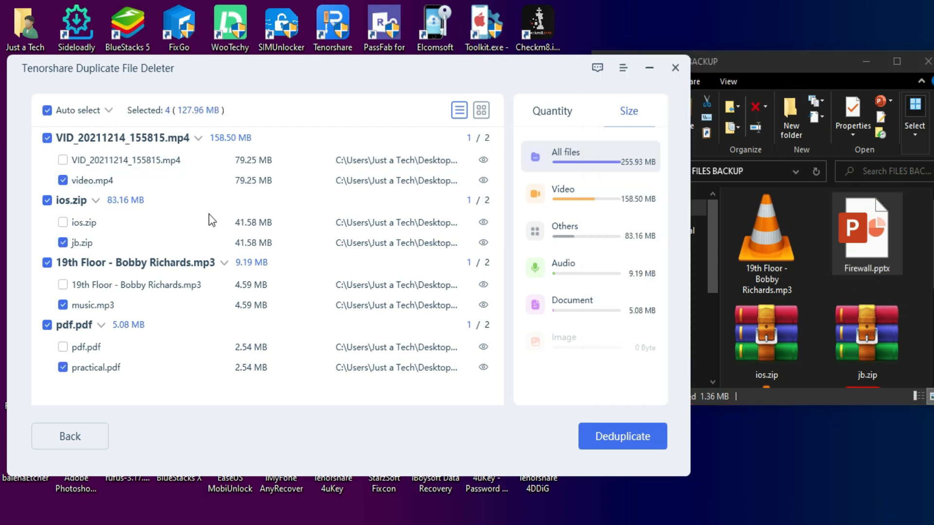
mouse_move(470, 315)
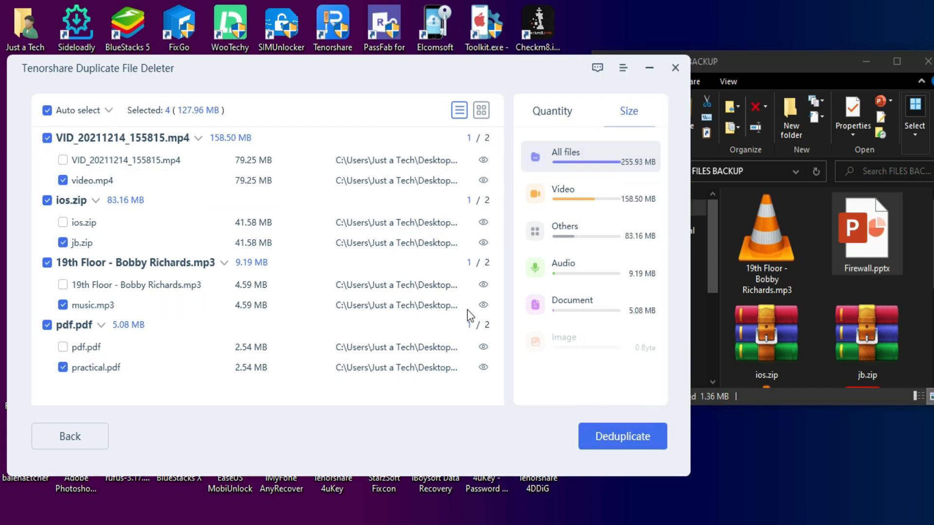
click(622, 436)
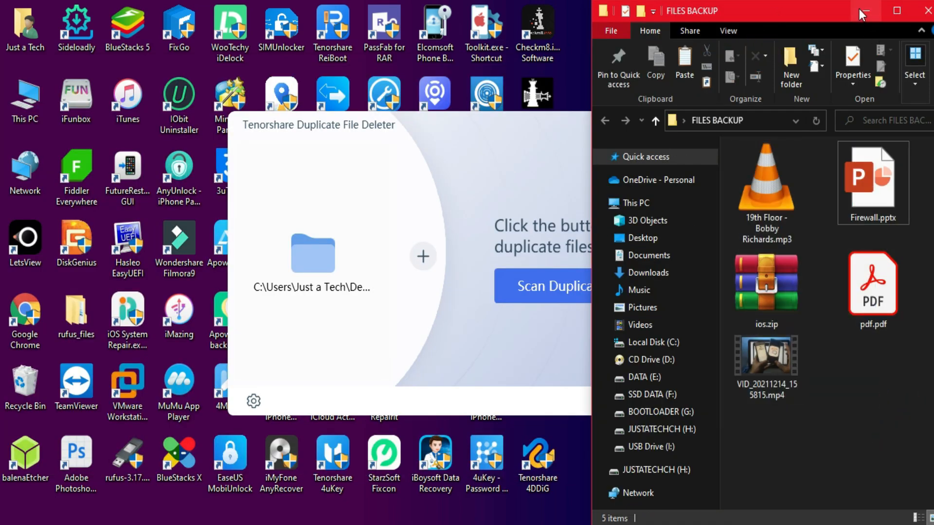
click(864, 11)
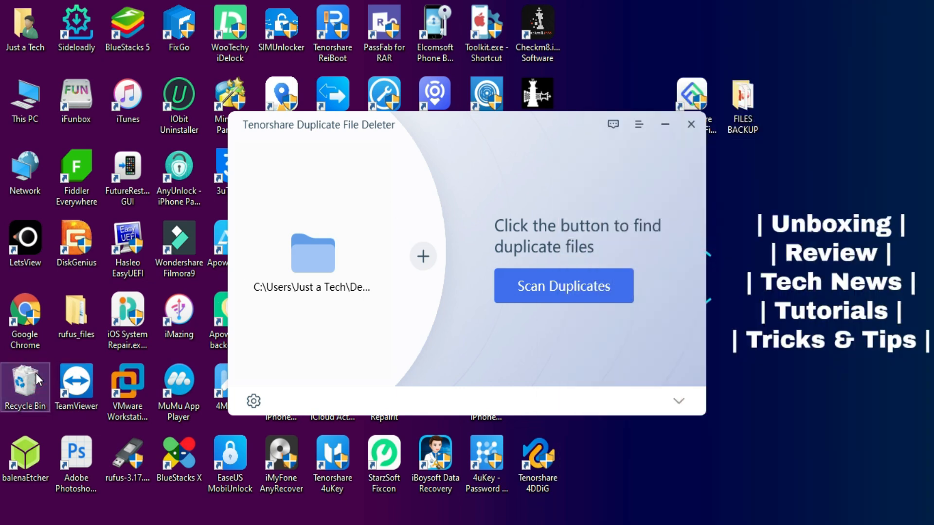
double_click(26, 379)
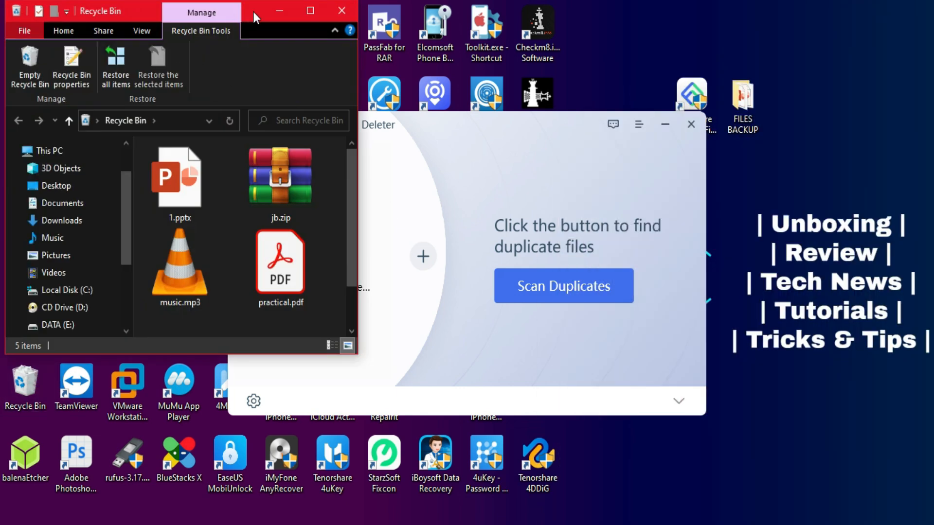
click(311, 11)
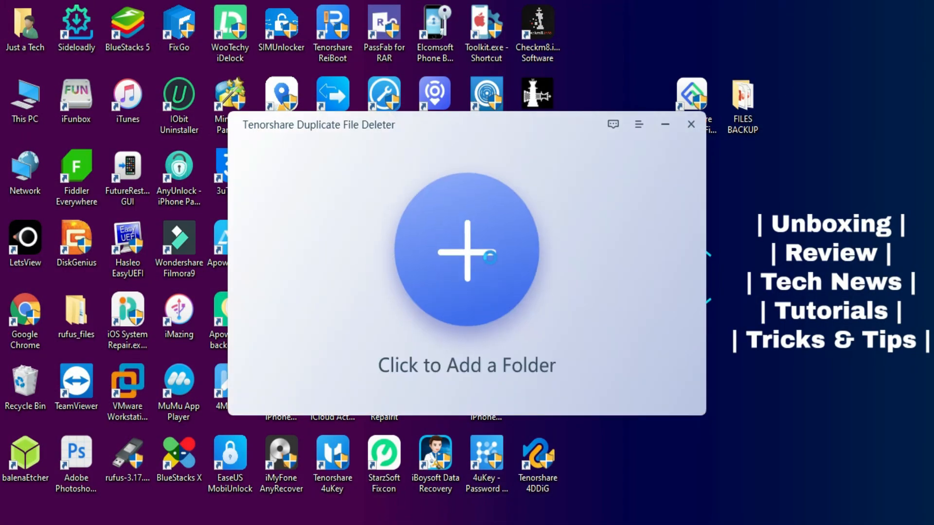
Step: Scan drive DATA (E:) briefly, stop it, and choose H:\ as the new scan target
click(466, 256)
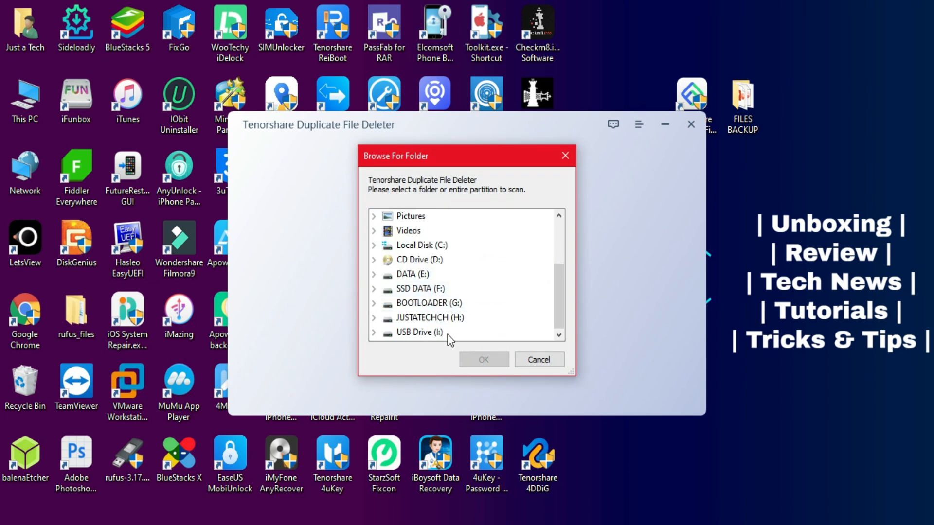
mouse_move(420, 289)
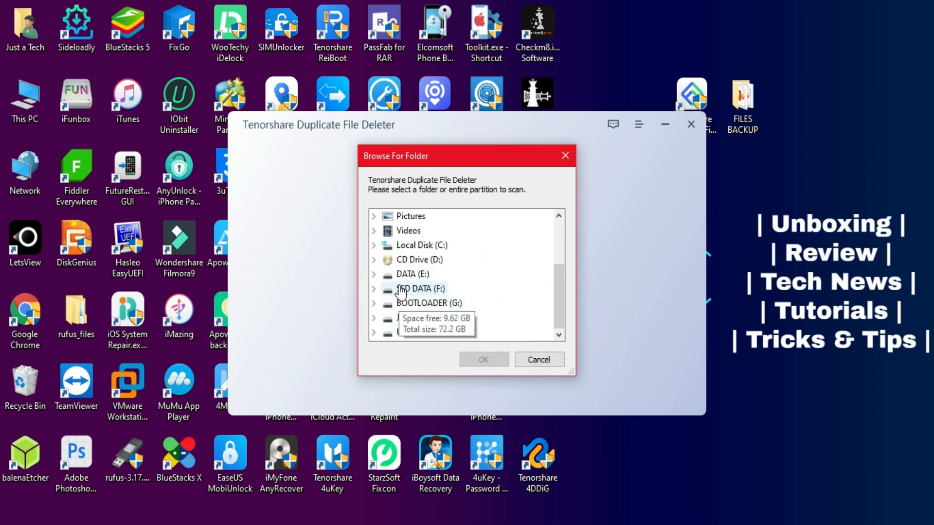
click(484, 359)
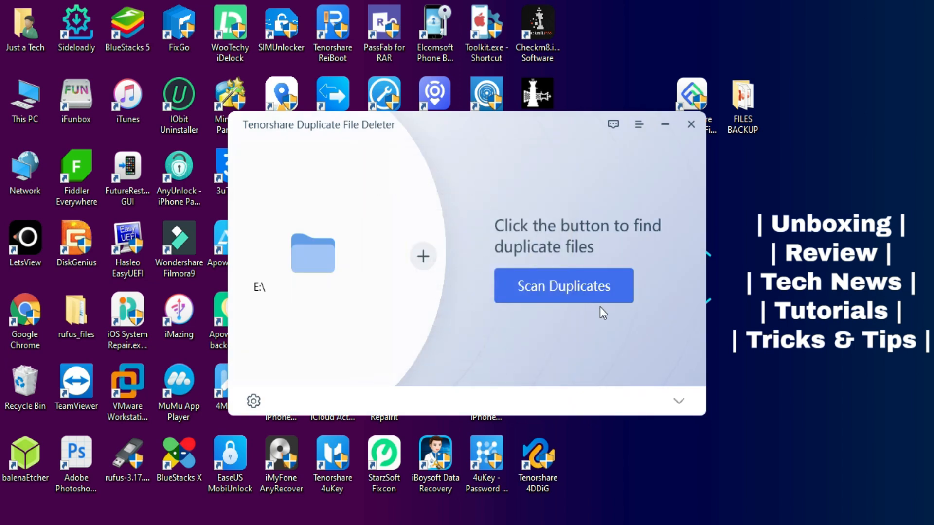
click(562, 285)
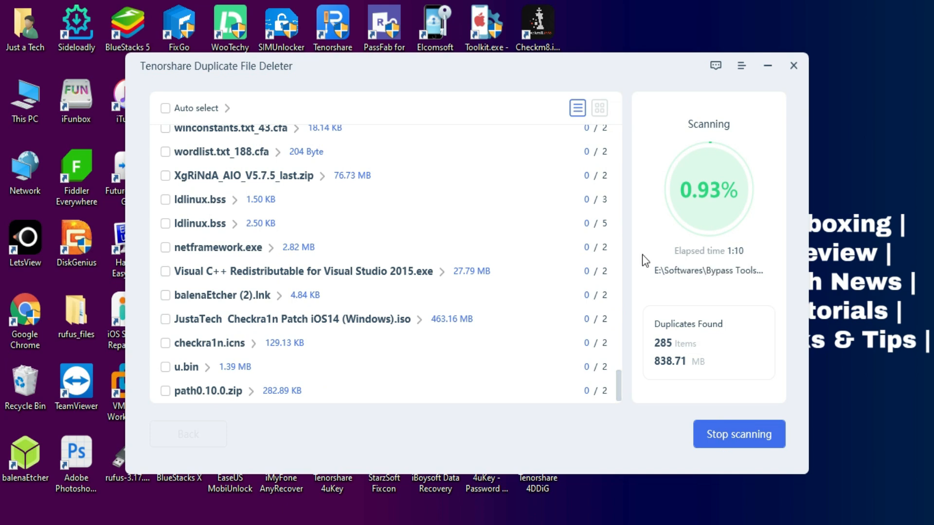
click(739, 434)
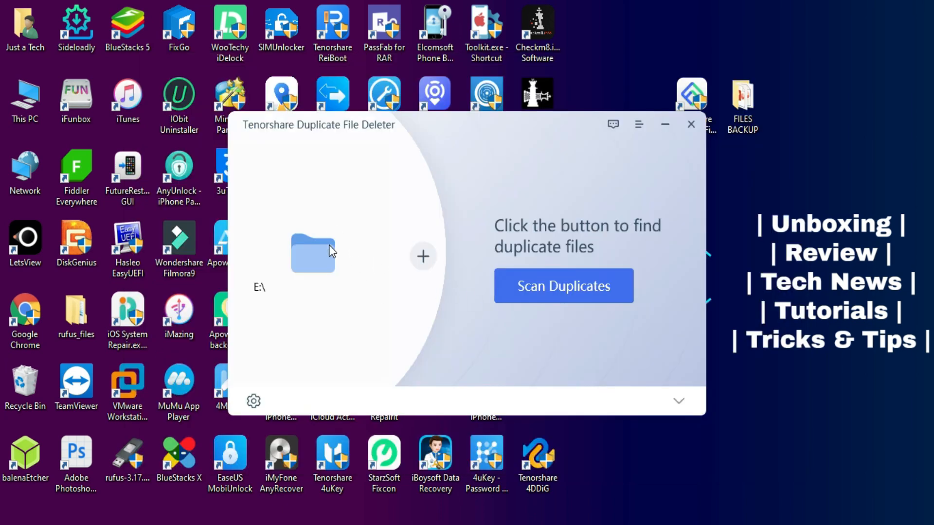
click(678, 401)
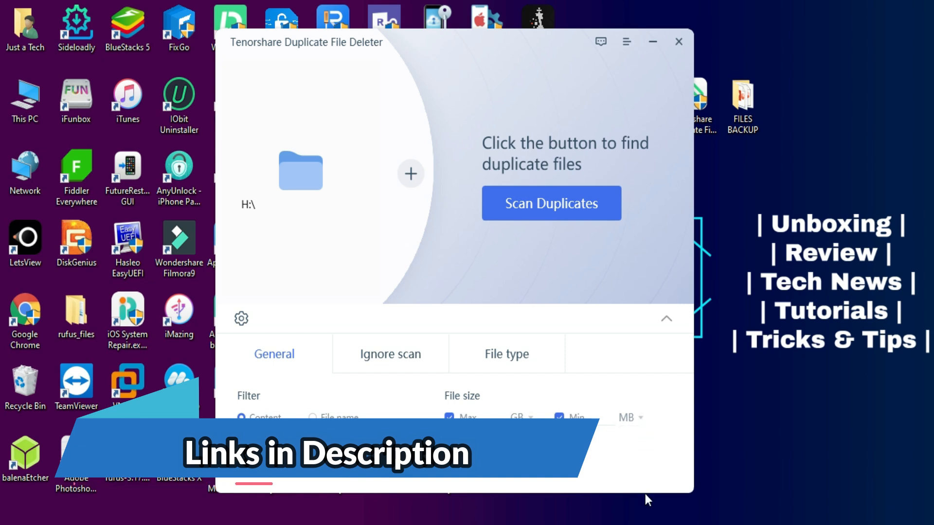
Step: View the Buy Tenorshare Duplicate File Deleter pricing page, then return to the overview tab
click(667, 318)
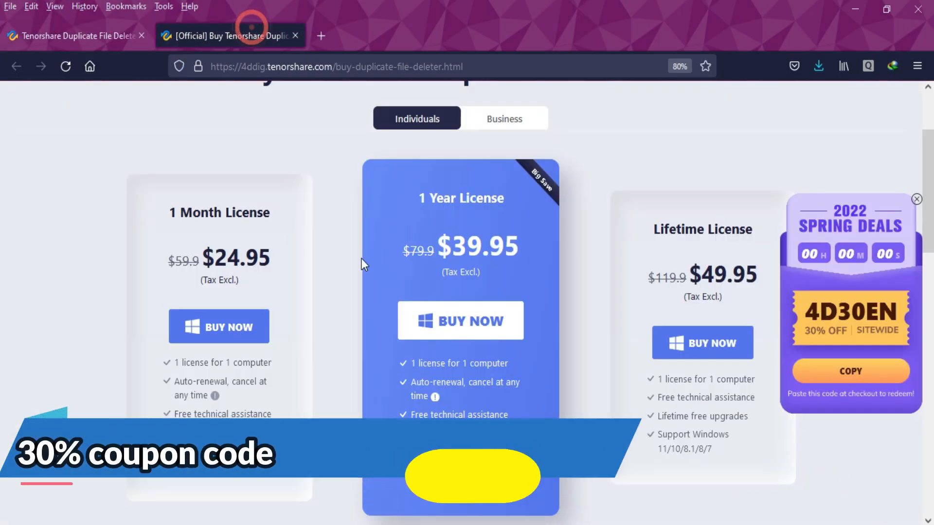
click(71, 35)
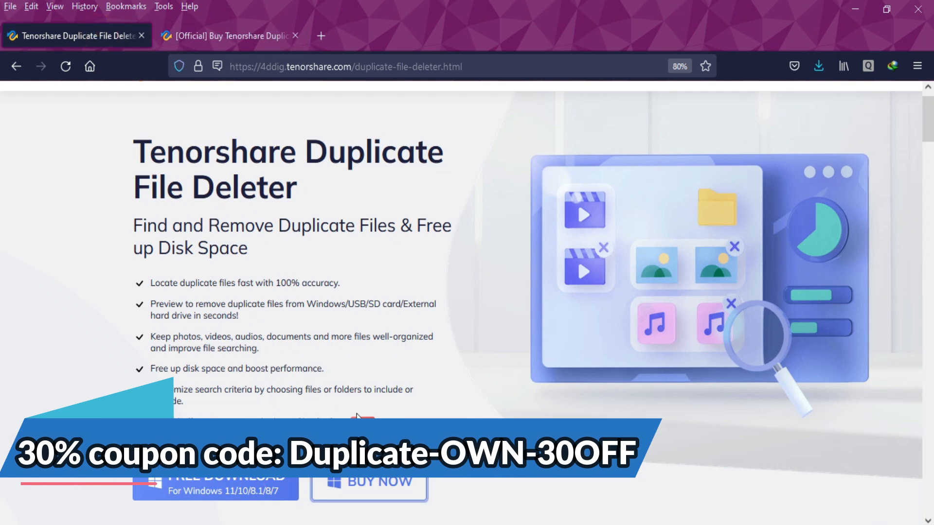